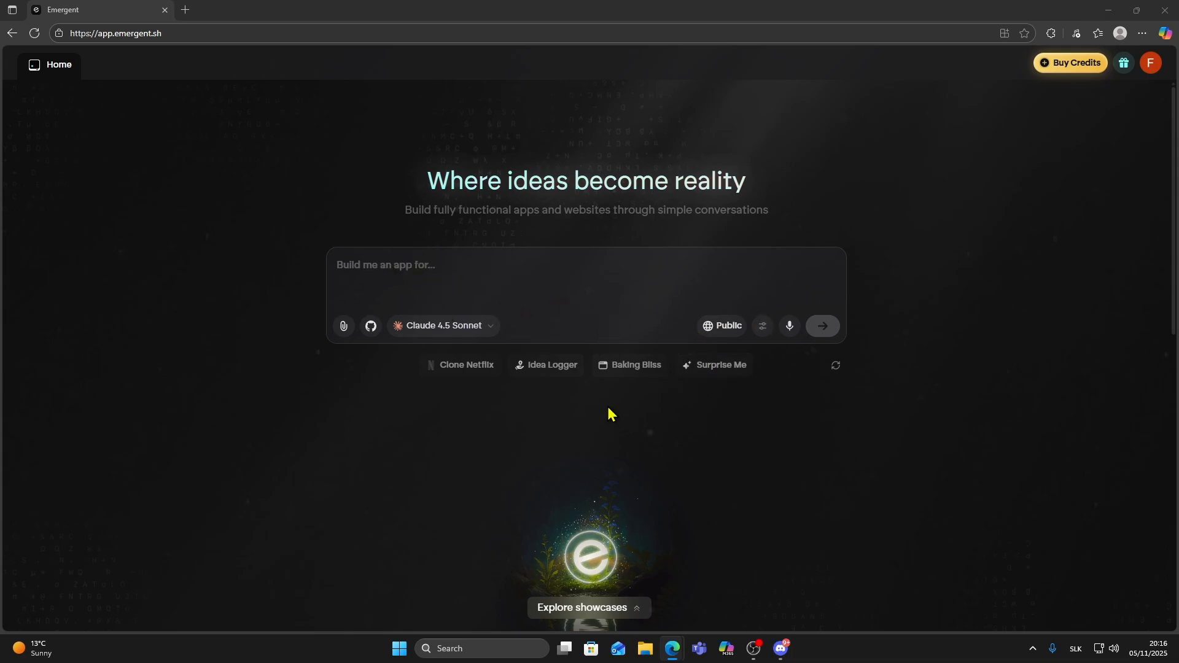
# Start a prompt 'Build me a clone o' and scroll down to the From the Community showcase.
pyautogui.write('Build me a clone o')
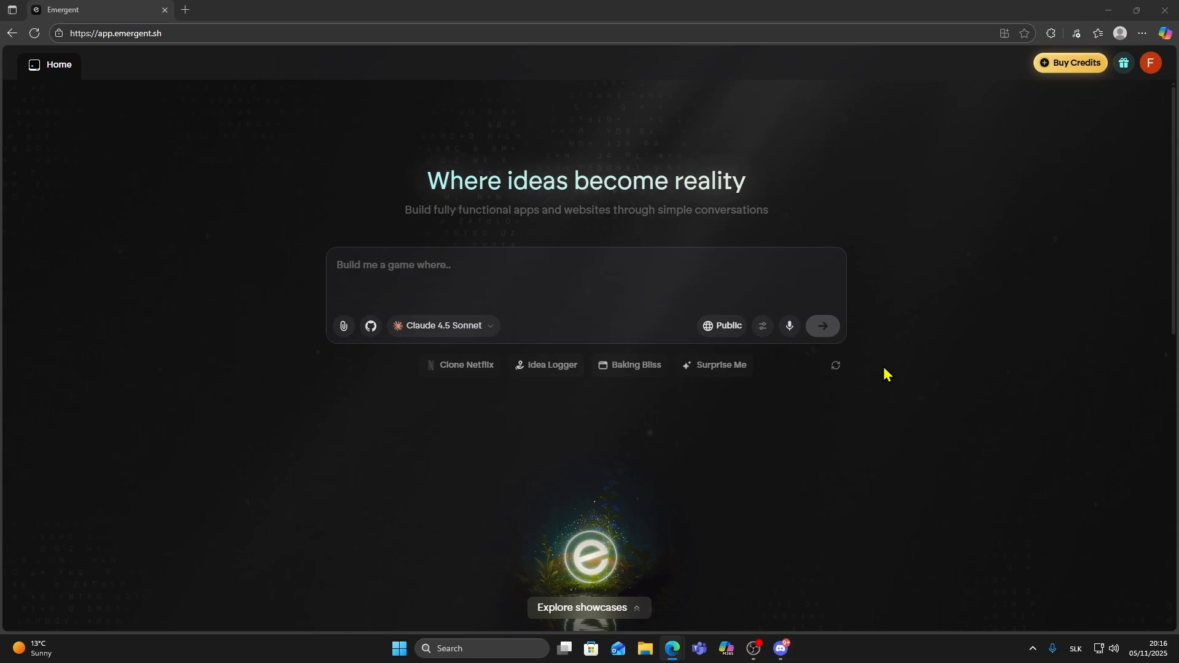
pyautogui.scroll(-3)
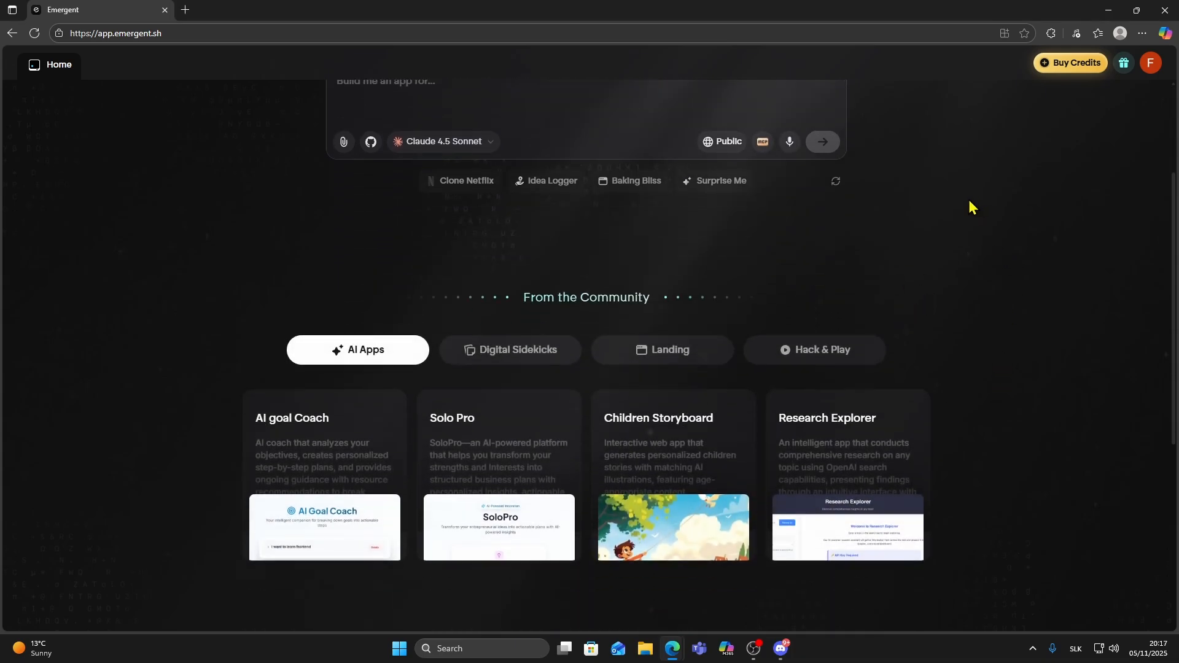
pyautogui.scroll(-3)
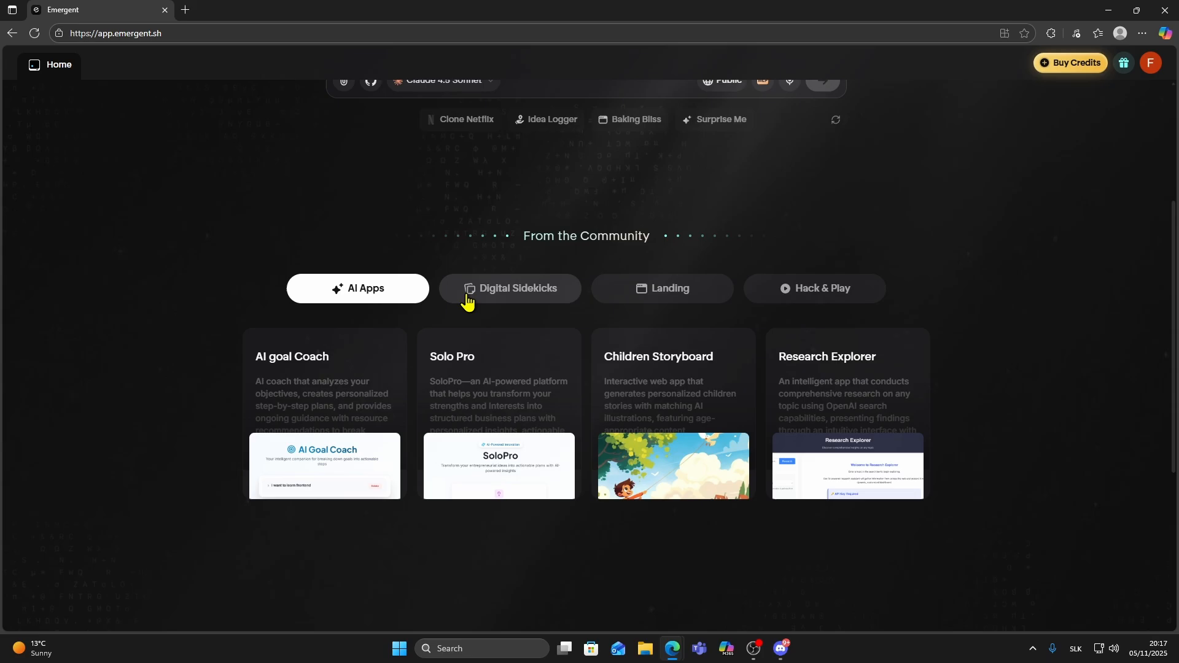
pyautogui.moveTo(492, 302)
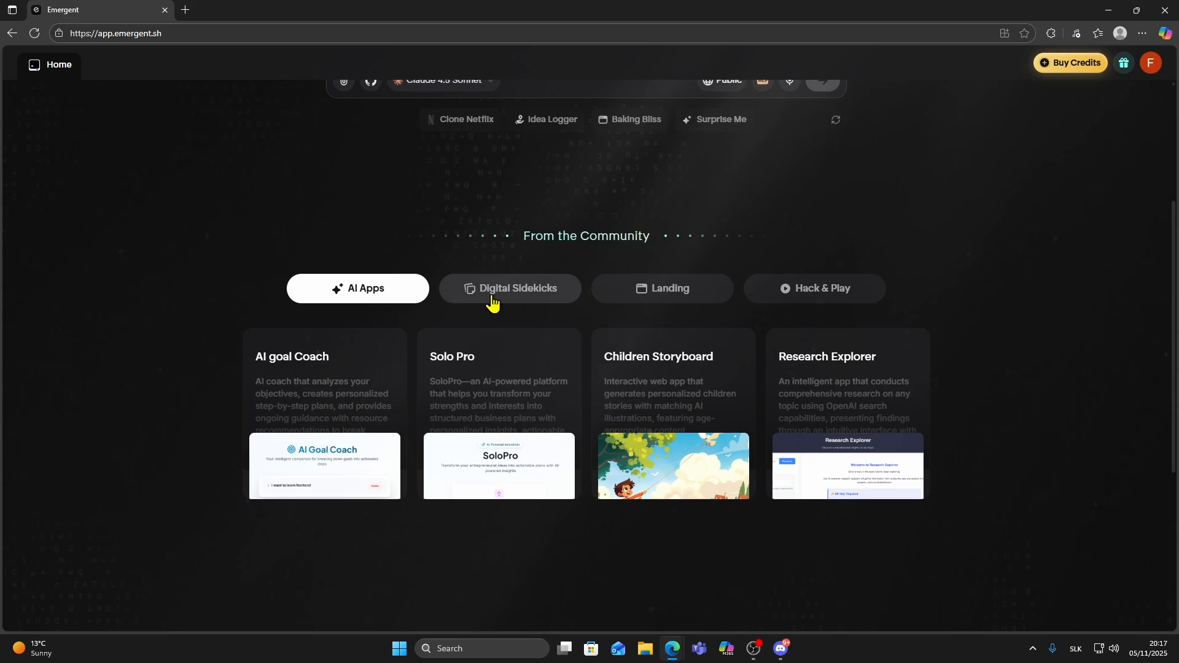
# Browse the Digital Sidekicks and Landing categories, then show the Hack & Play games.
pyautogui.click(661, 287)
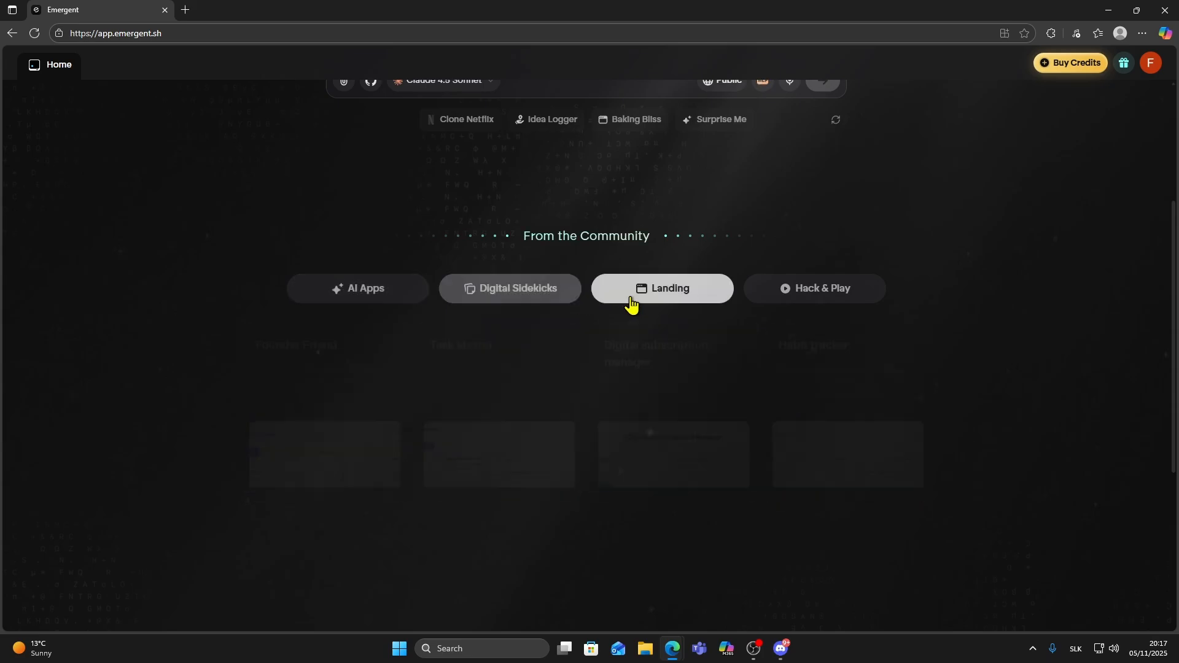
pyautogui.click(661, 288)
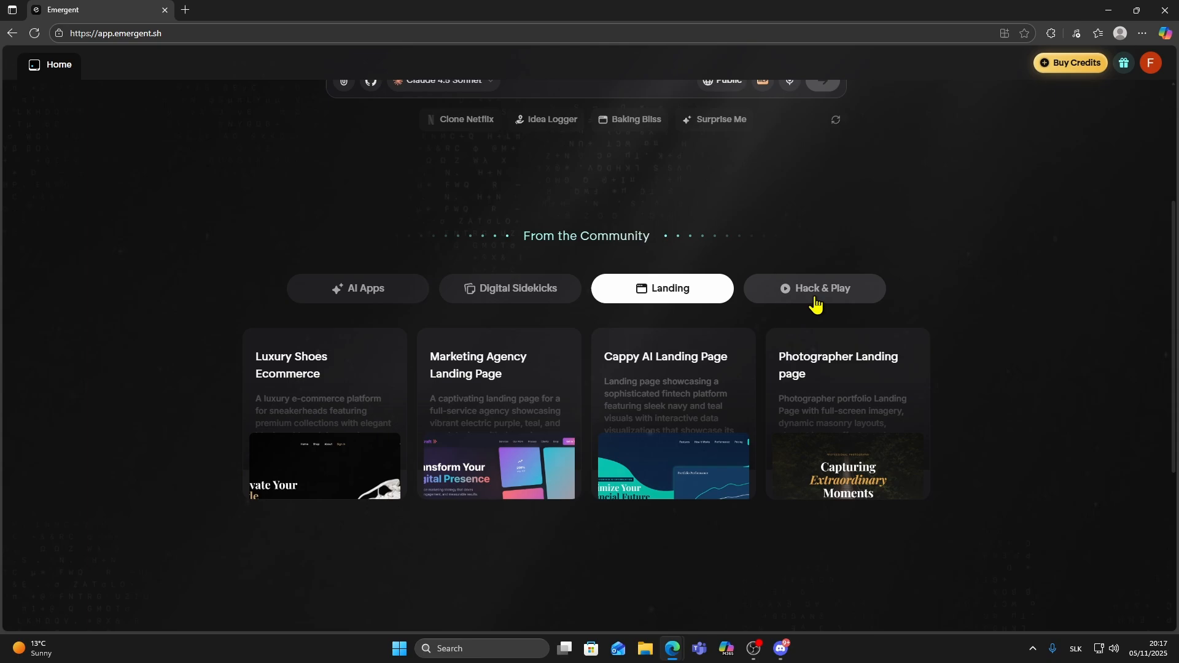
pyautogui.click(813, 293)
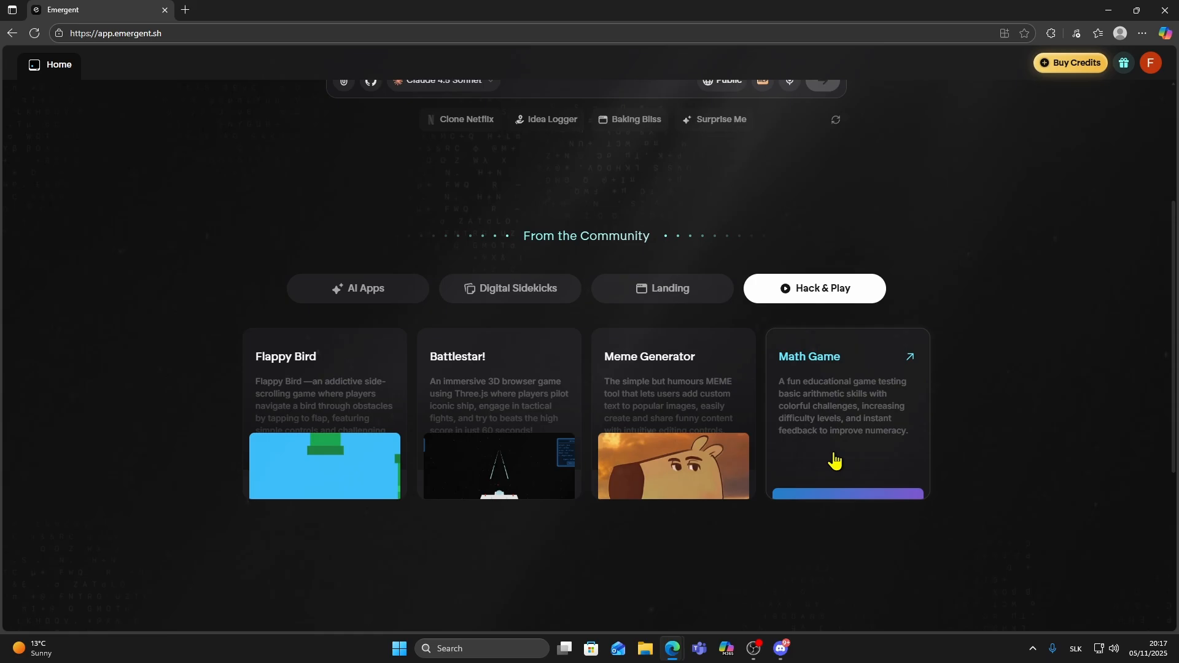
pyautogui.moveTo(849, 488)
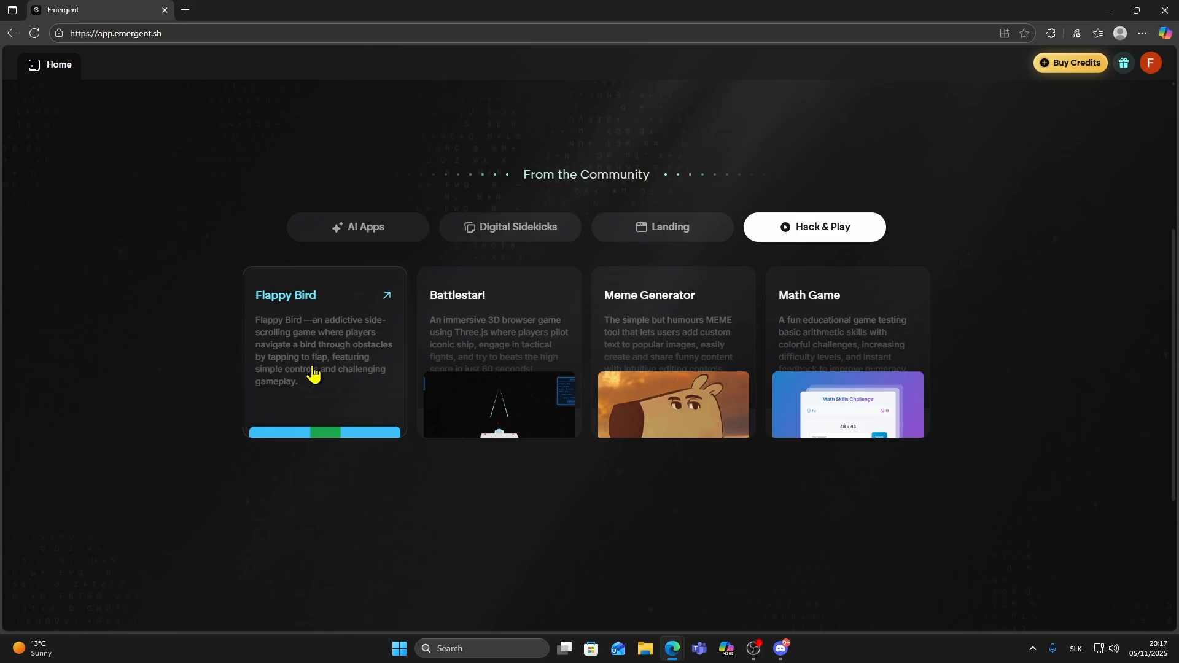
pyautogui.moveTo(323, 357)
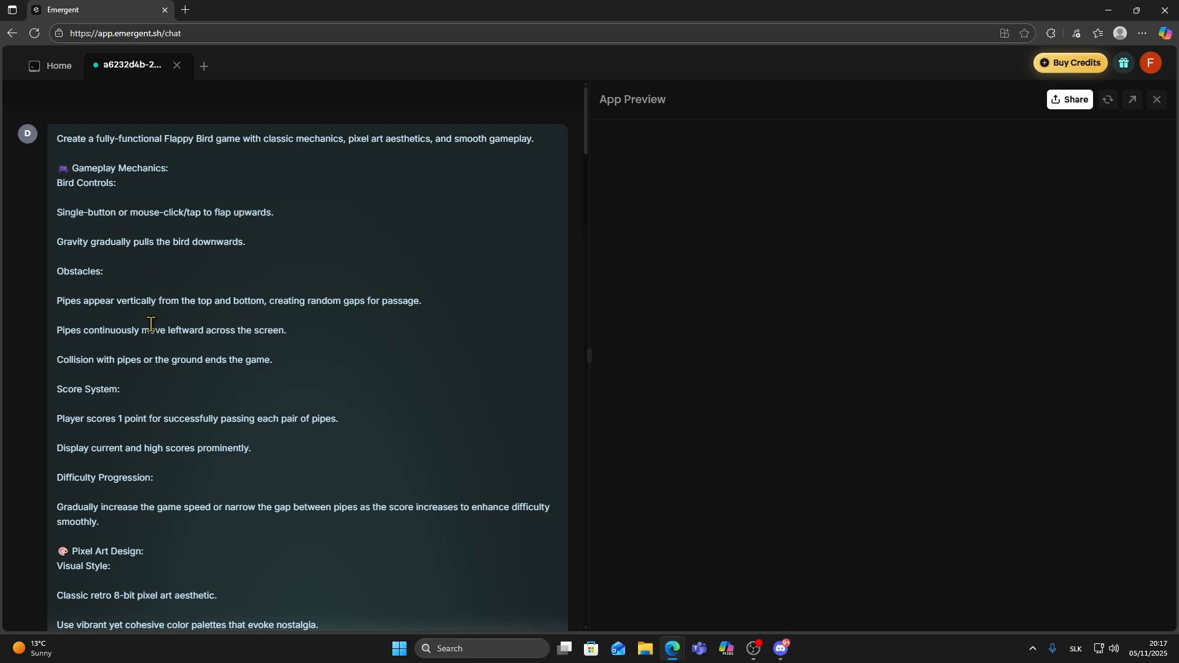
# Scroll through the Flappy Bird project's generation prompt and App Preview.
pyautogui.scroll(-3)
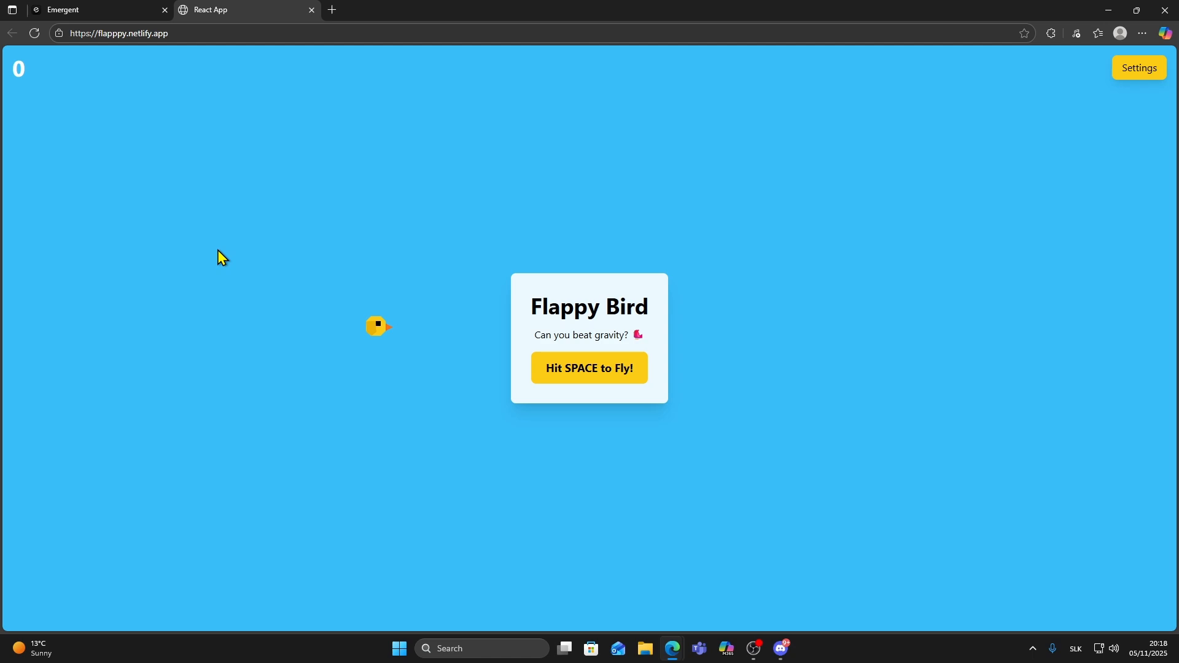
pyautogui.moveTo(438, 357)
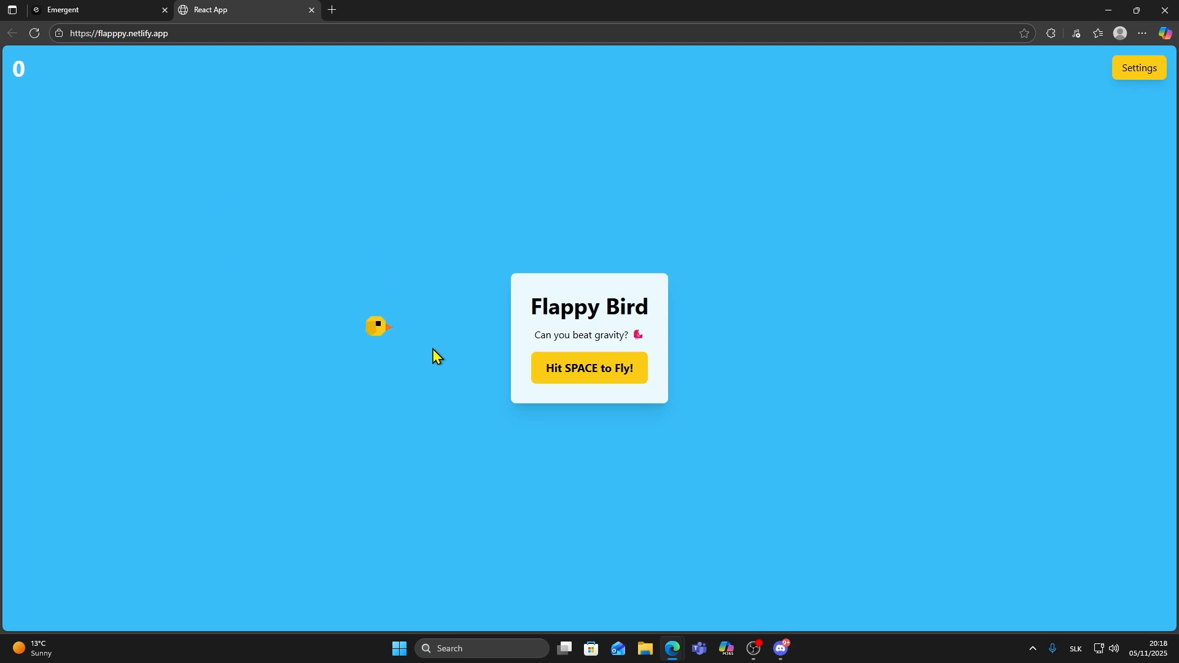
# Play a Flappy Bird round to a game-over score of 11, then return to the Emergent home page.
pyautogui.press('space')
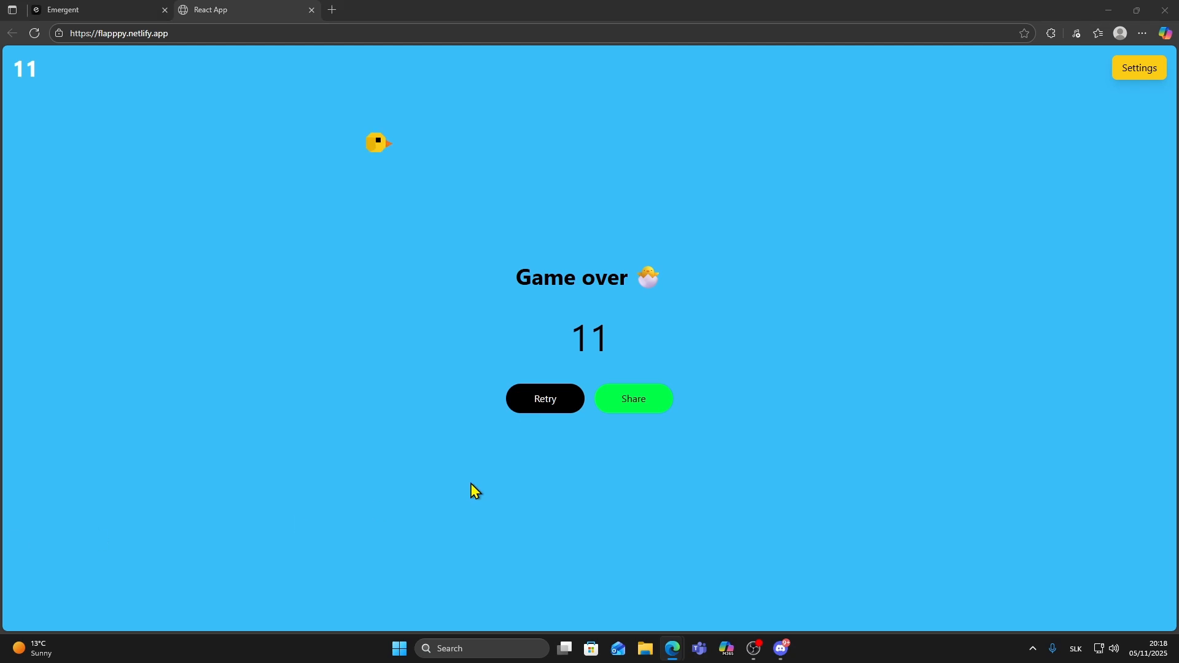
pyautogui.click(98, 9)
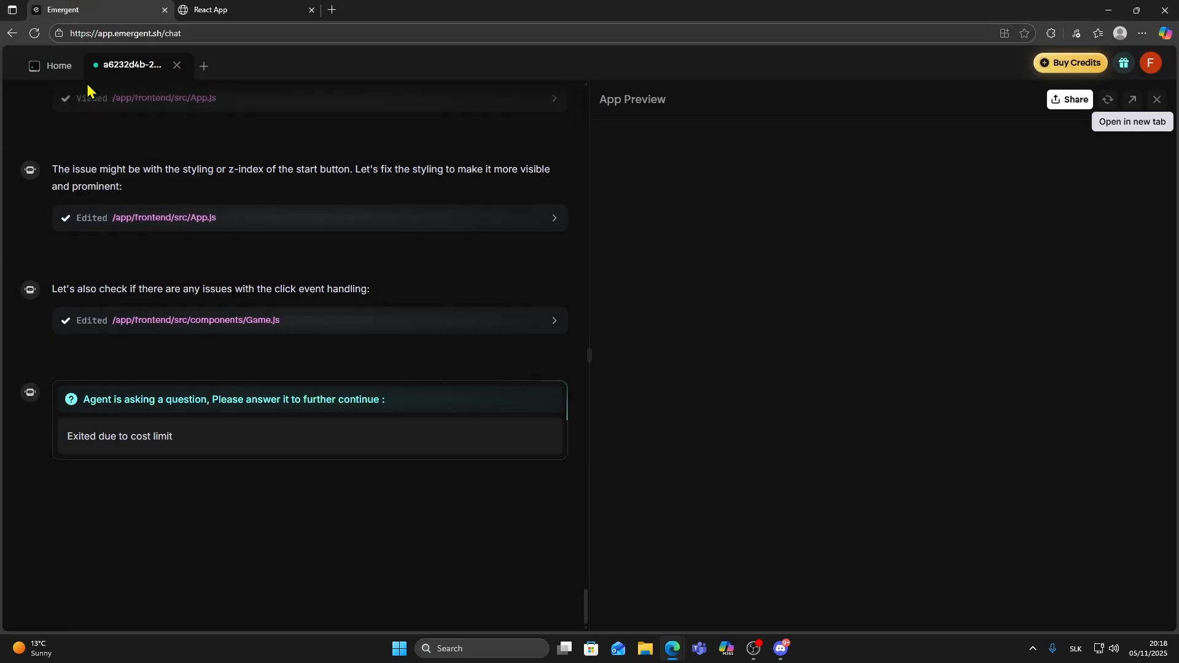
pyautogui.click(50, 65)
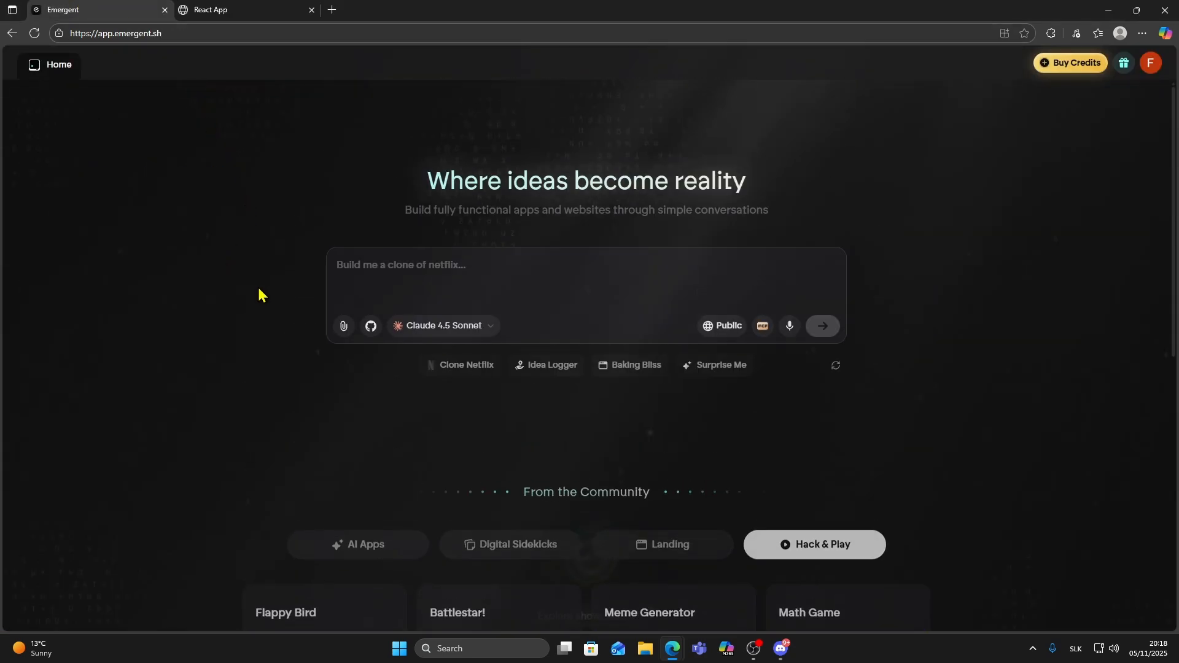